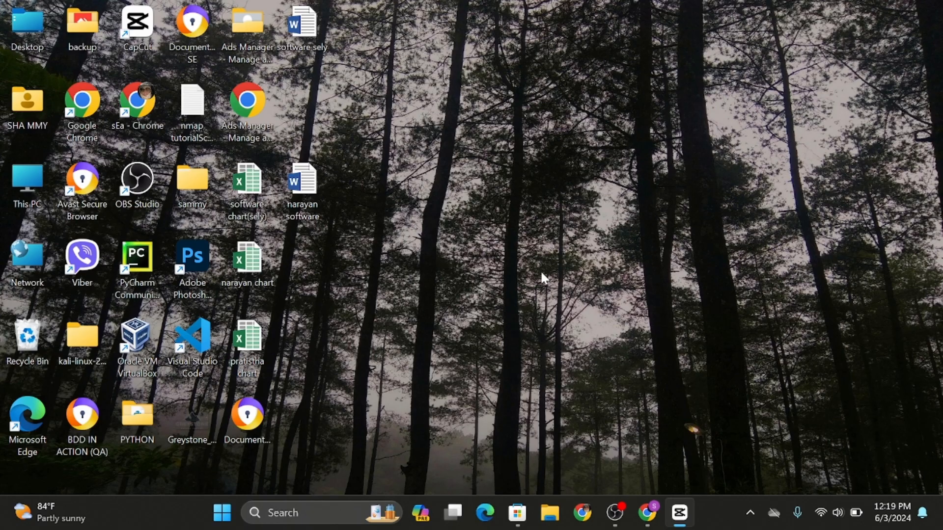
{"action": "mouse_move", "coordinate": [455, 204]}
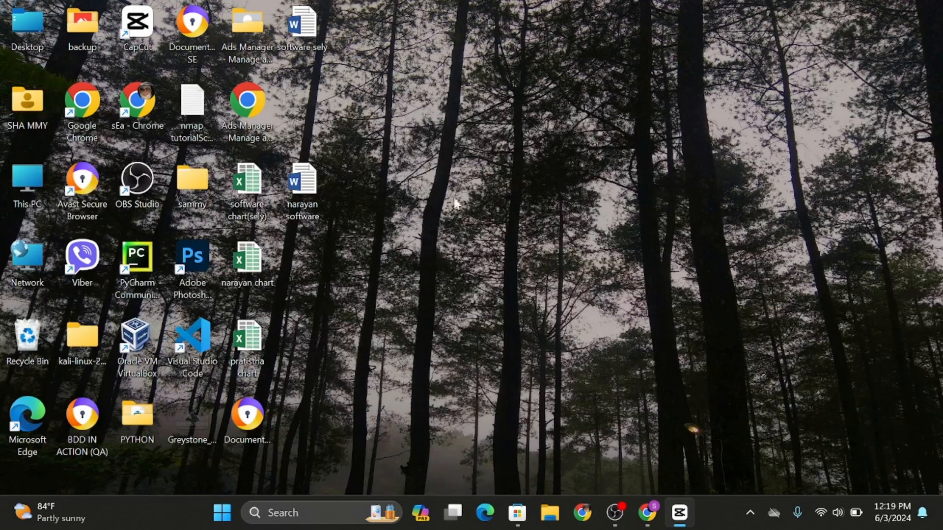
{"action": "mouse_move", "coordinate": [417, 162]}
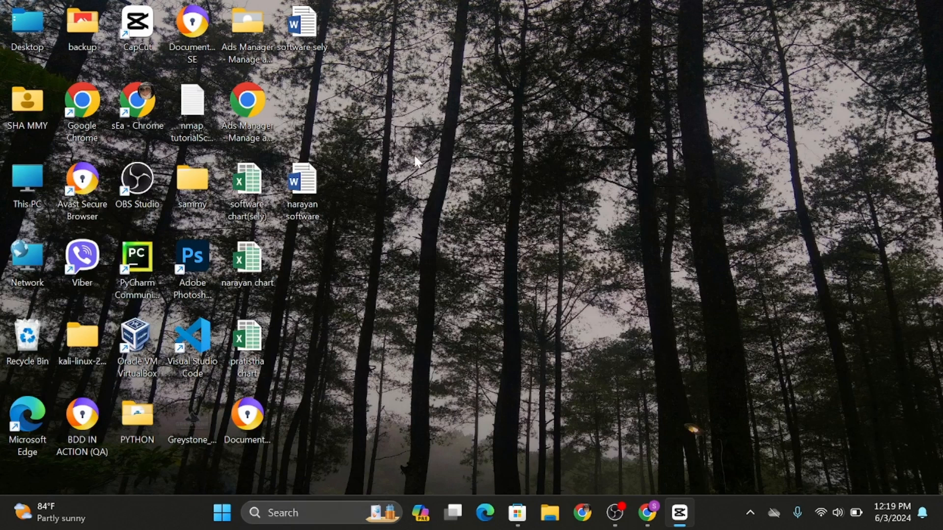
{"action": "mouse_move", "coordinate": [486, 202]}
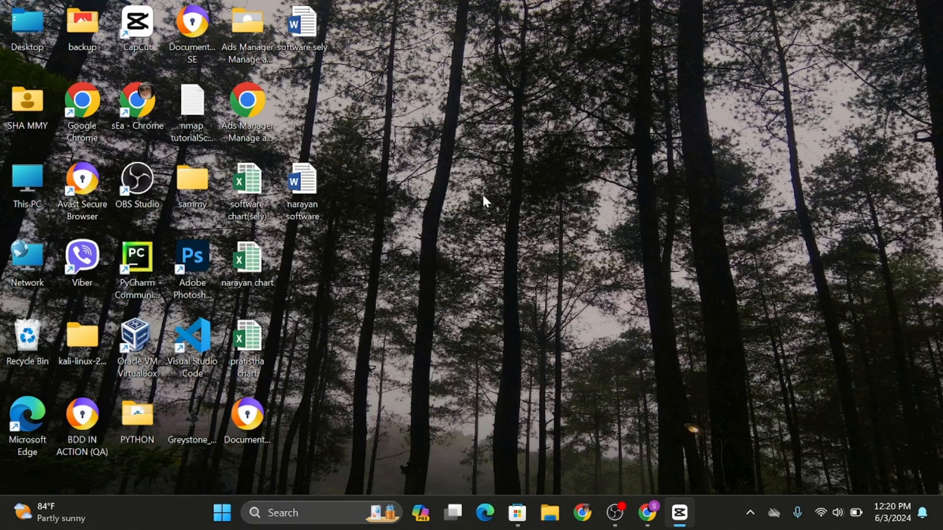
- Launch Microsoft Store and open the Microsoft 365 (Office) app page via search
{"action": "left_click", "coordinate": [283, 513]}
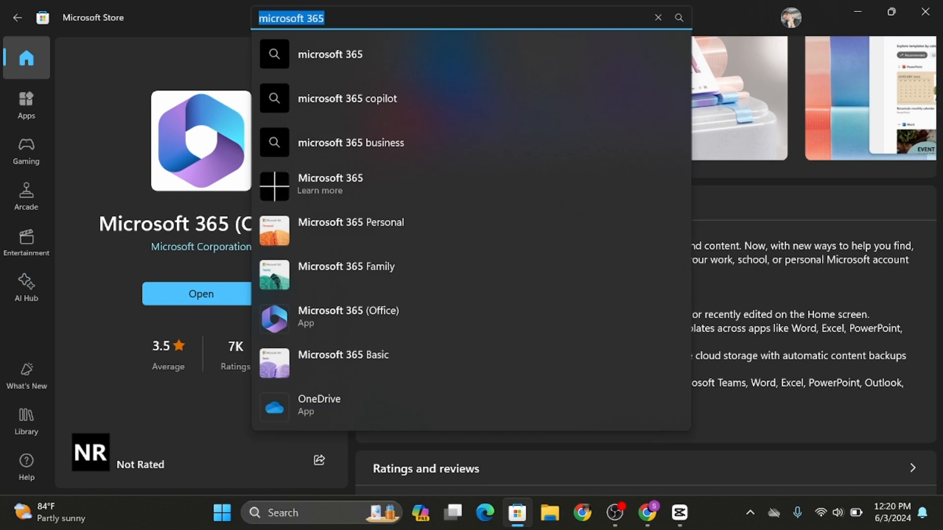
{"action": "left_click", "coordinate": [325, 19]}
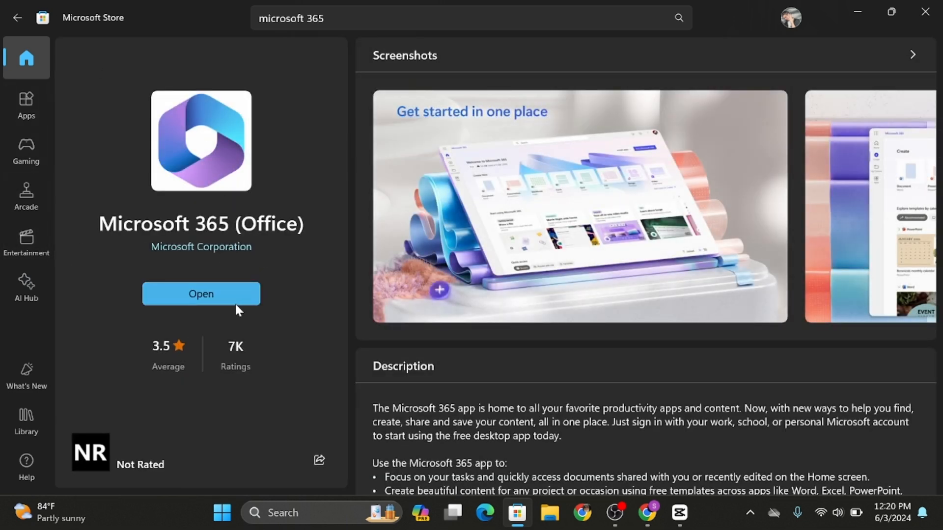
{"action": "mouse_move", "coordinate": [199, 307]}
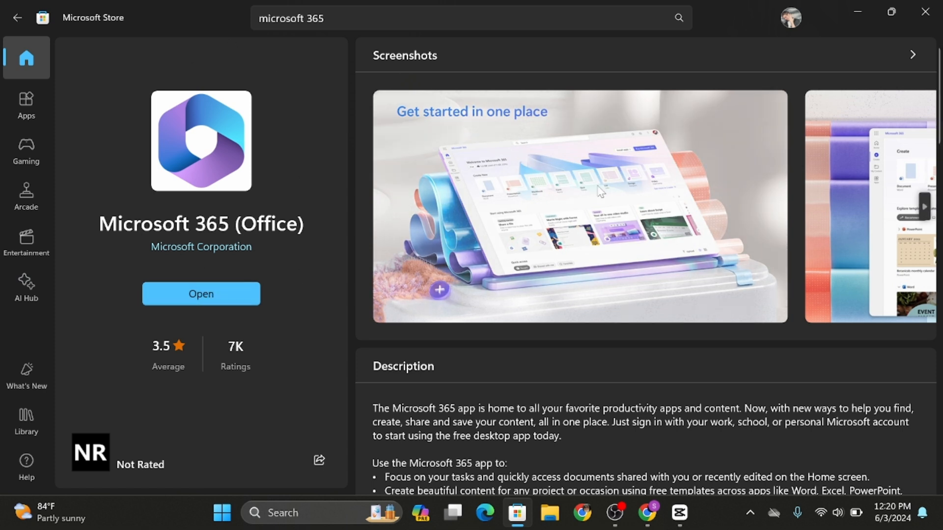
{"action": "mouse_move", "coordinate": [855, 11]}
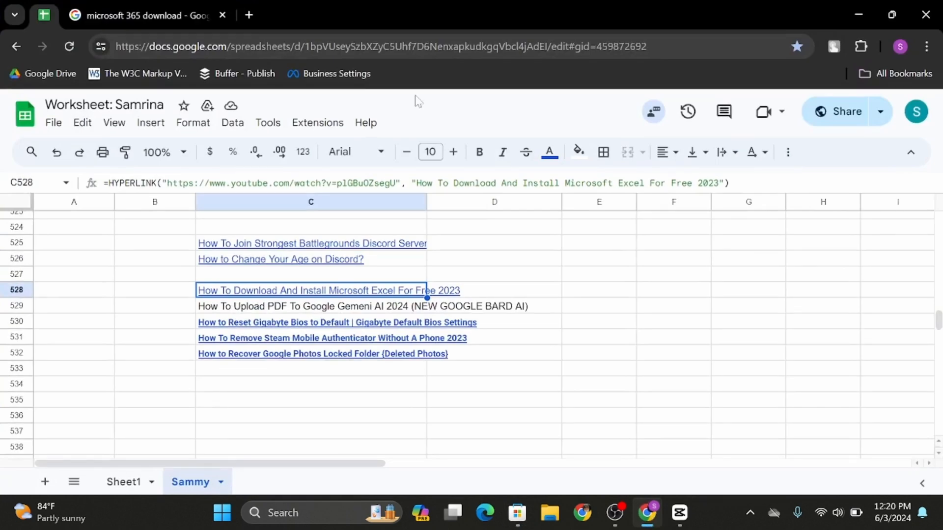
- Bring up Google results for 'microsoft 365 download' and open the office.com Microsoft 365: Login result
{"action": "left_click", "coordinate": [148, 16]}
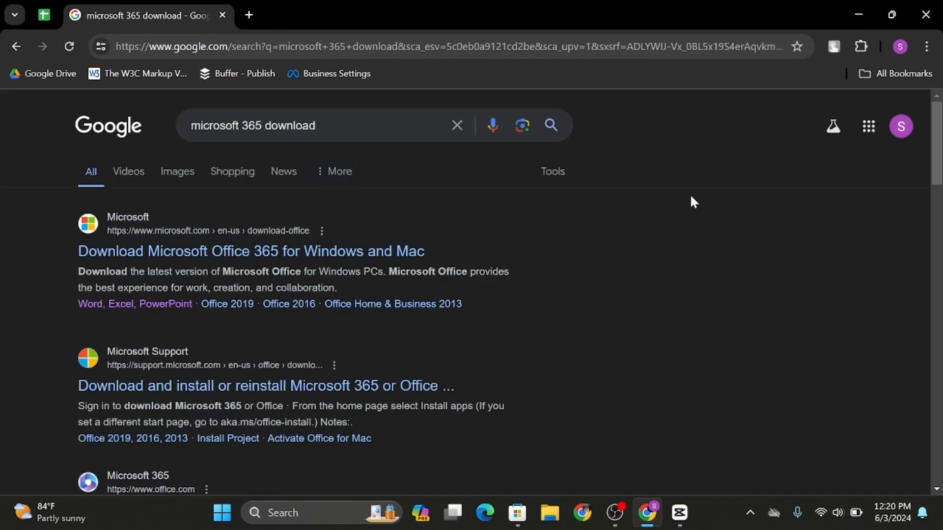
{"action": "mouse_move", "coordinate": [330, 338]}
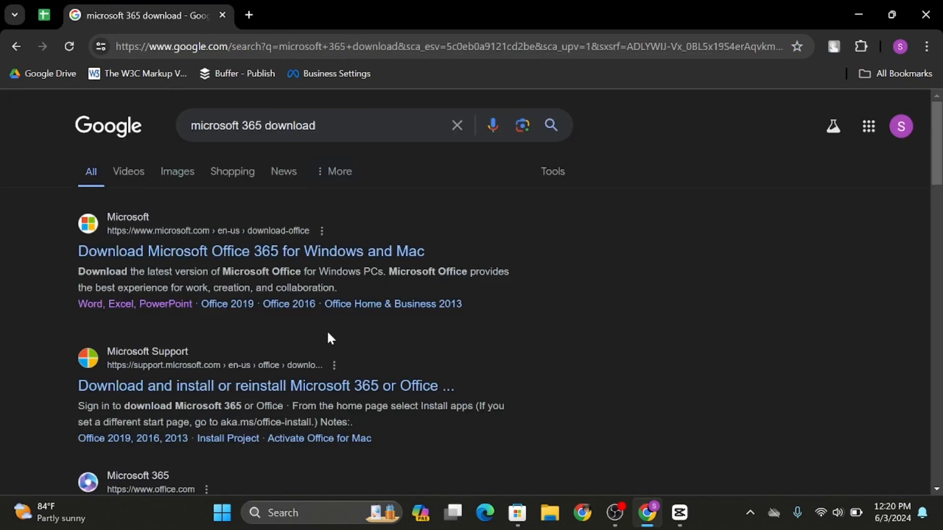
{"action": "left_click", "coordinate": [316, 126]}
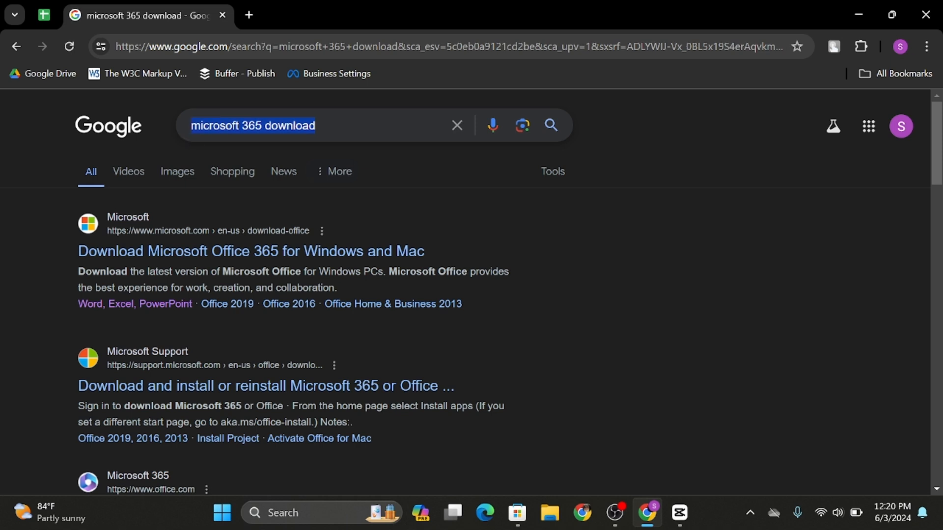
{"action": "scroll", "scroll_direction": "down", "scroll_amount": 3}
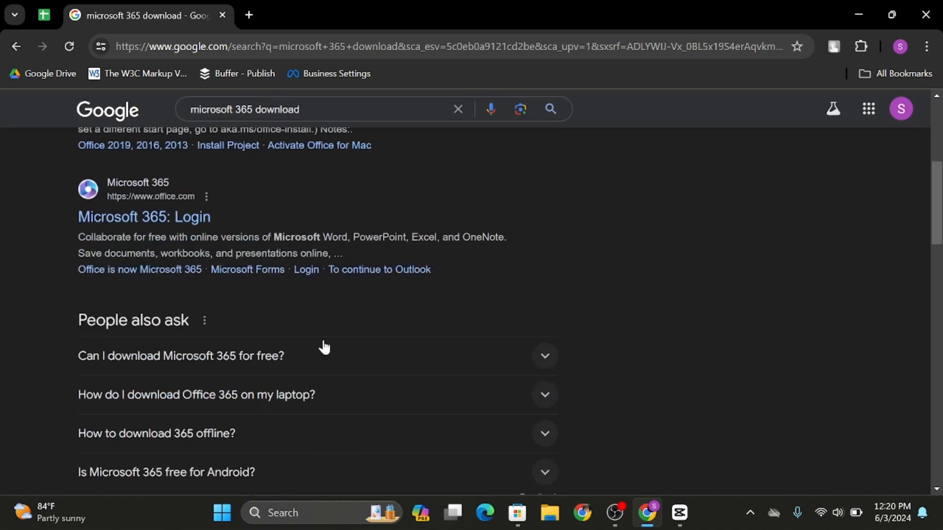
{"action": "left_click", "coordinate": [144, 216]}
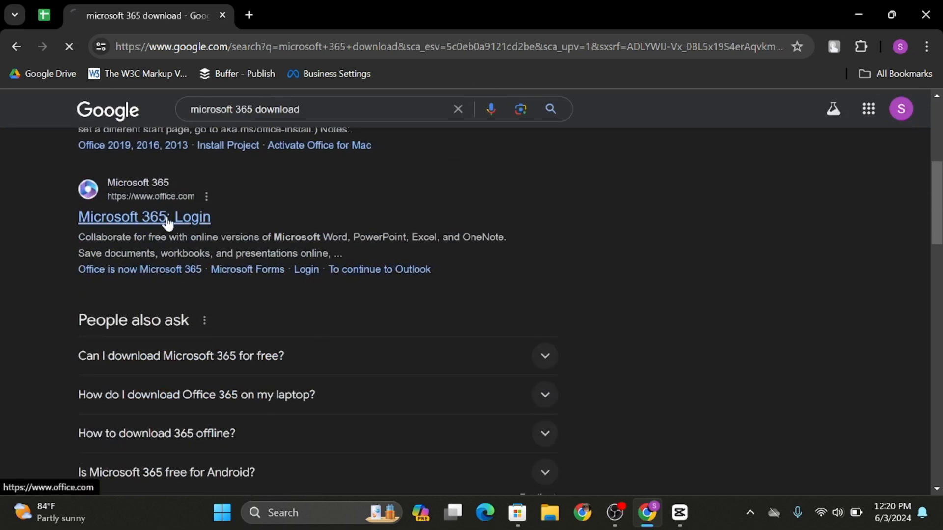